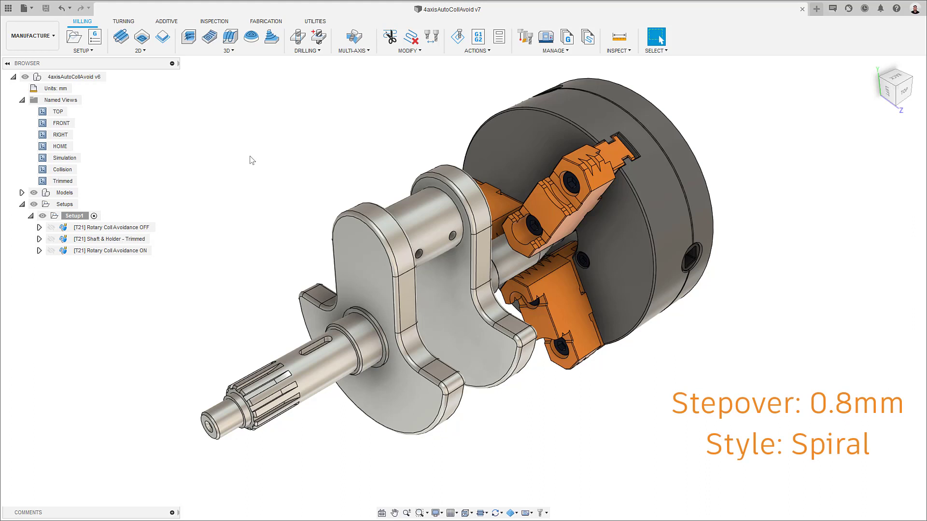
pyautogui.moveTo(148, 223)
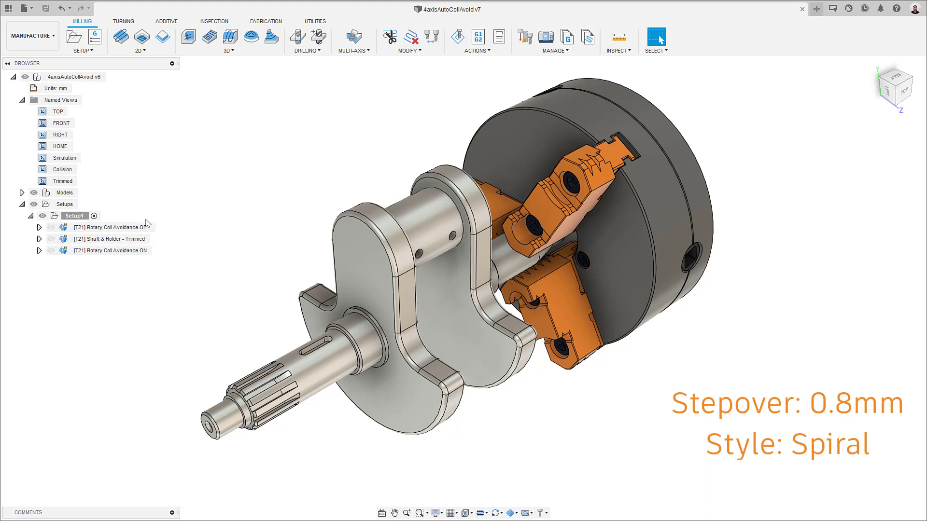
# - Review the settings of the Rotary Coll Avoidance OFF and Shaft & Holder - Trimmed toolpaths
pyautogui.rightClick(109, 227)
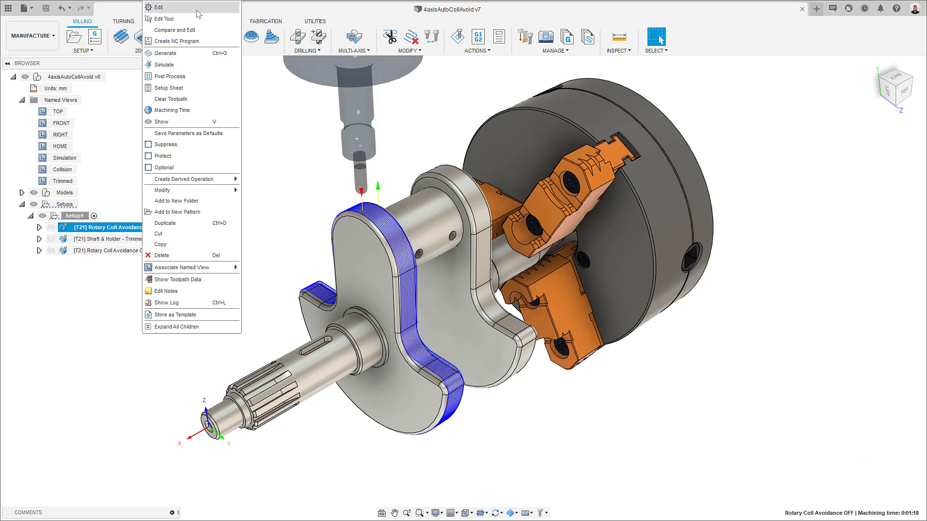
pyautogui.click(157, 7)
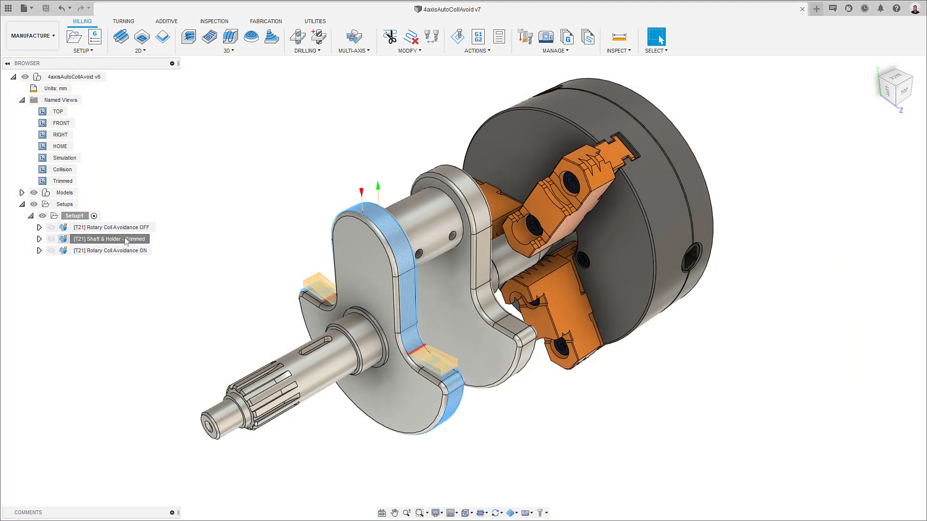
pyautogui.rightClick(109, 239)
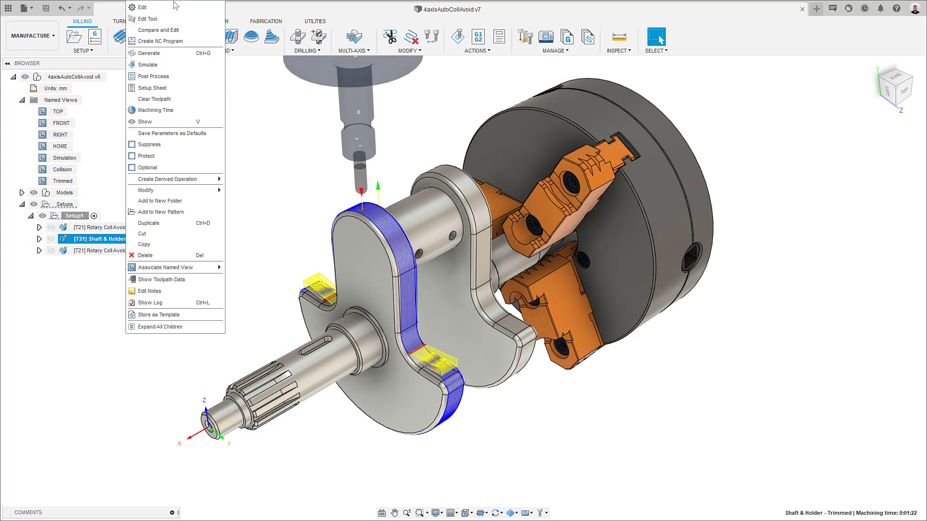
pyautogui.click(140, 7)
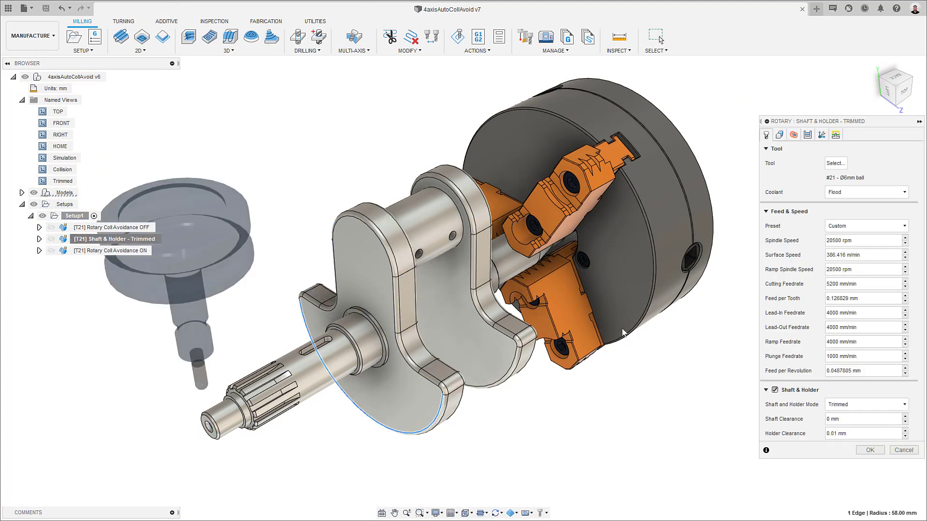
pyautogui.click(869, 450)
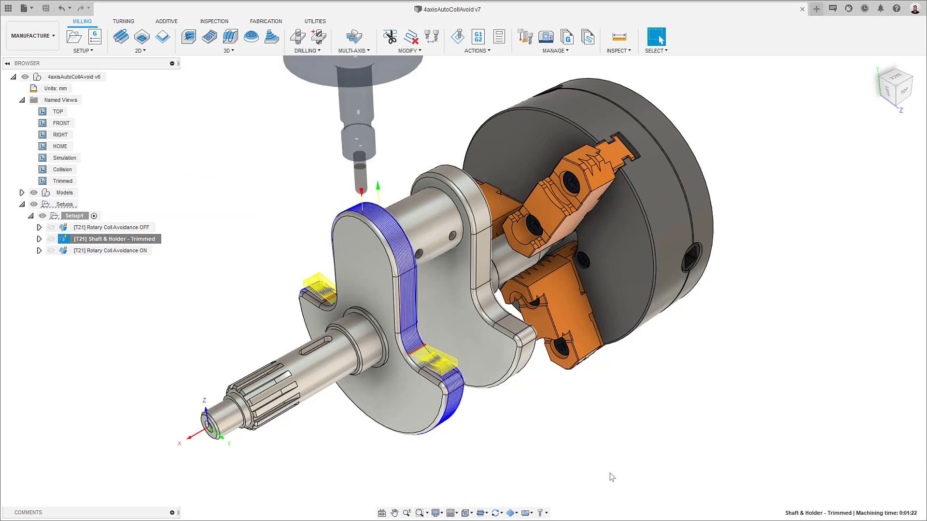
pyautogui.scroll(3)
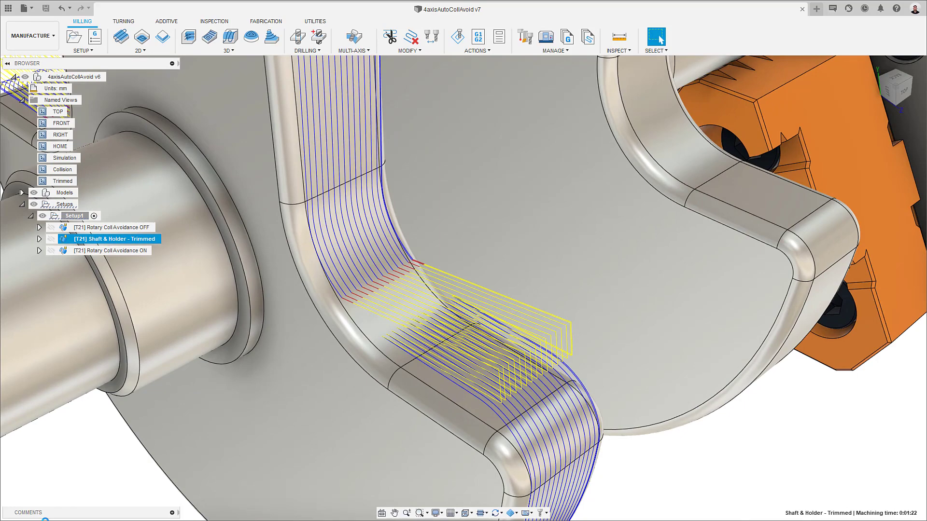
pyautogui.moveTo(32, 259)
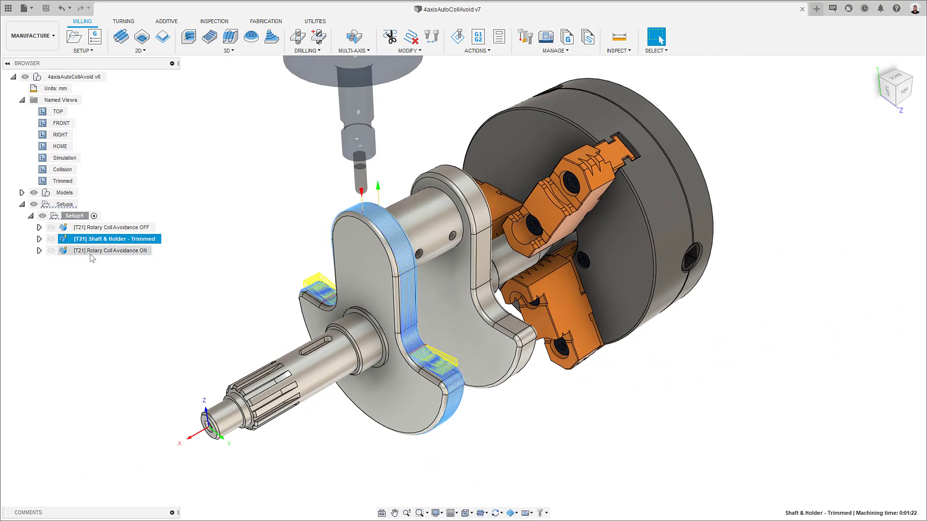
# - Show Rotary Coll Avoidance ON's collision avoidance settings, with 36 mm smoothing distance, and start simulating
pyautogui.rightClick(110, 250)
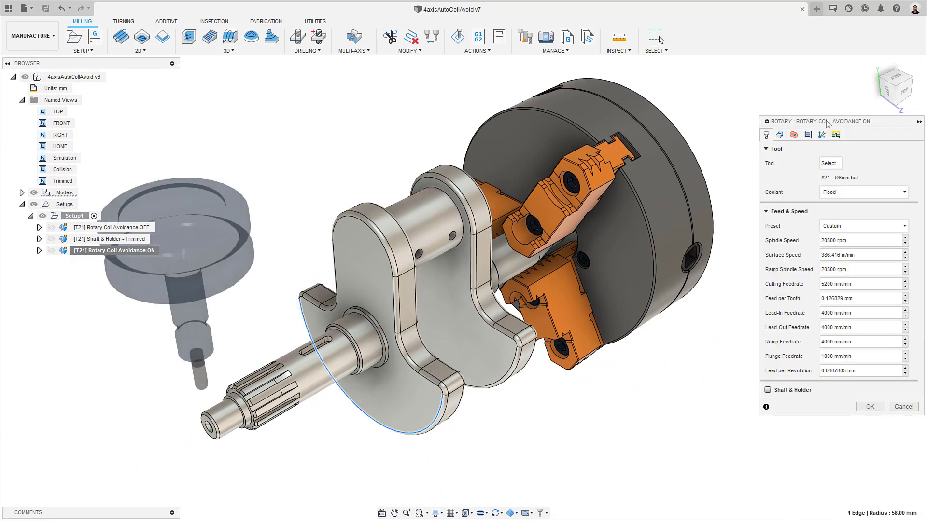
pyautogui.click(821, 134)
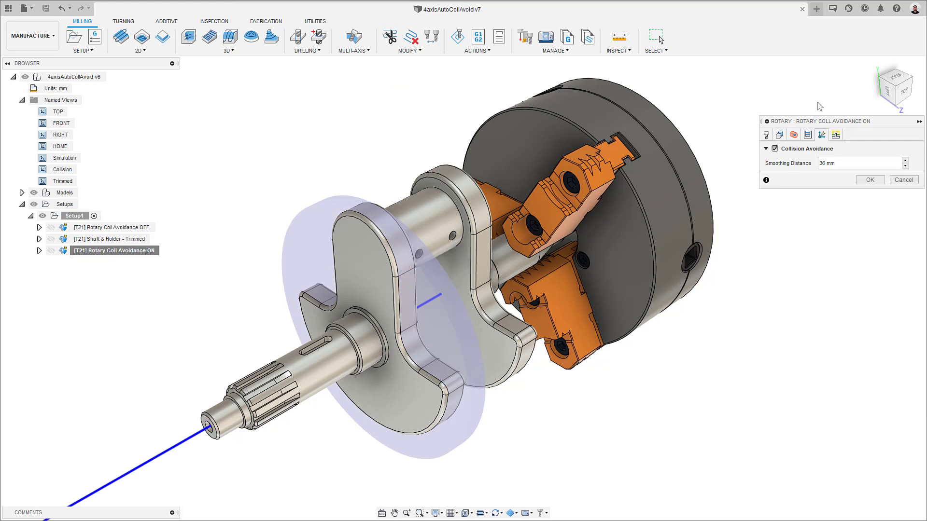
pyautogui.moveTo(897, 160)
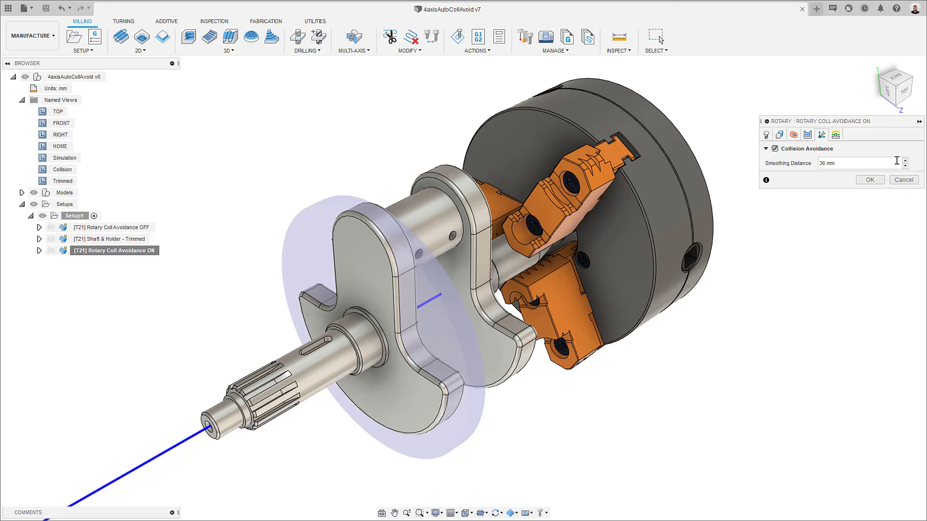
pyautogui.click(458, 36)
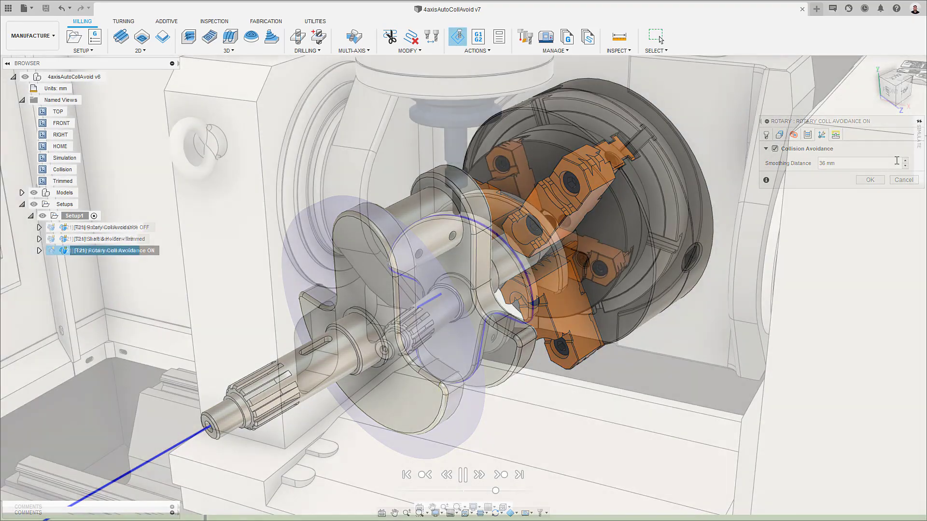
# - Play the 4-axis machine simulation of the ON toolpath and watch from the front view
pyautogui.click(870, 180)
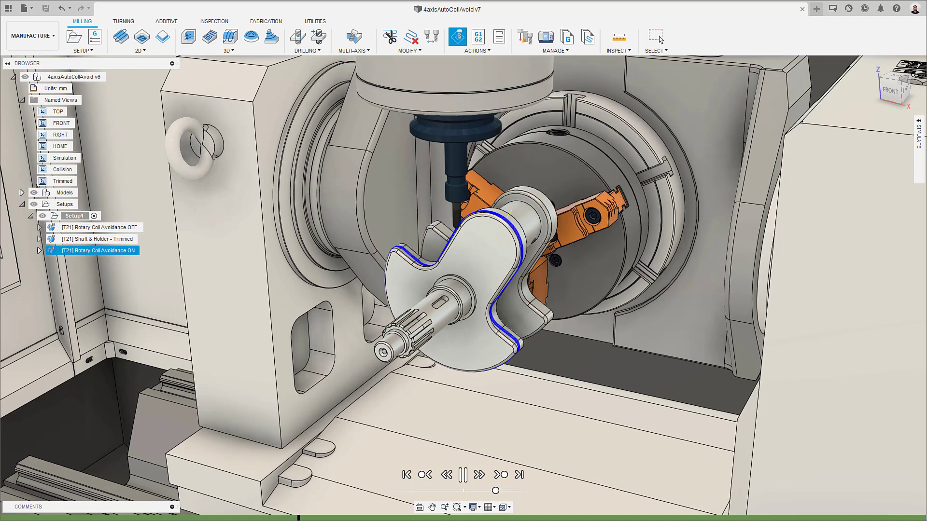
pyautogui.click(479, 475)
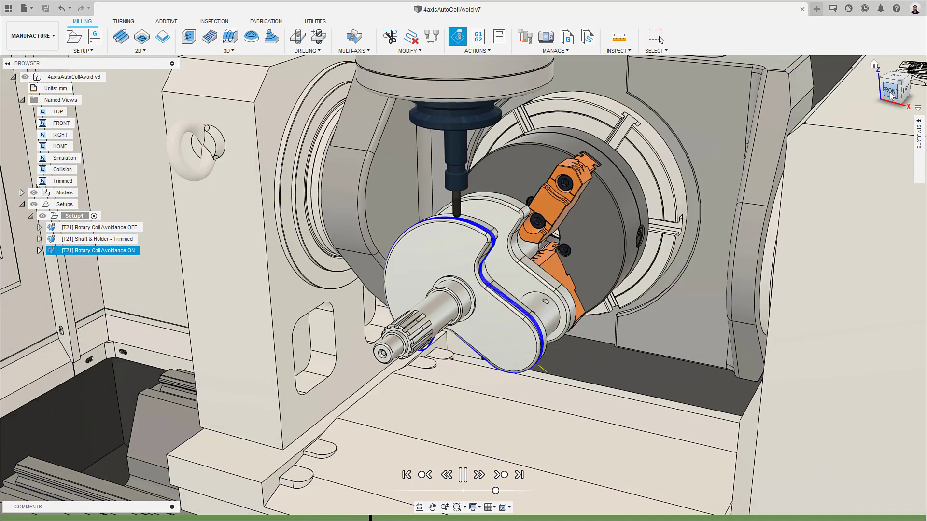
pyautogui.click(895, 86)
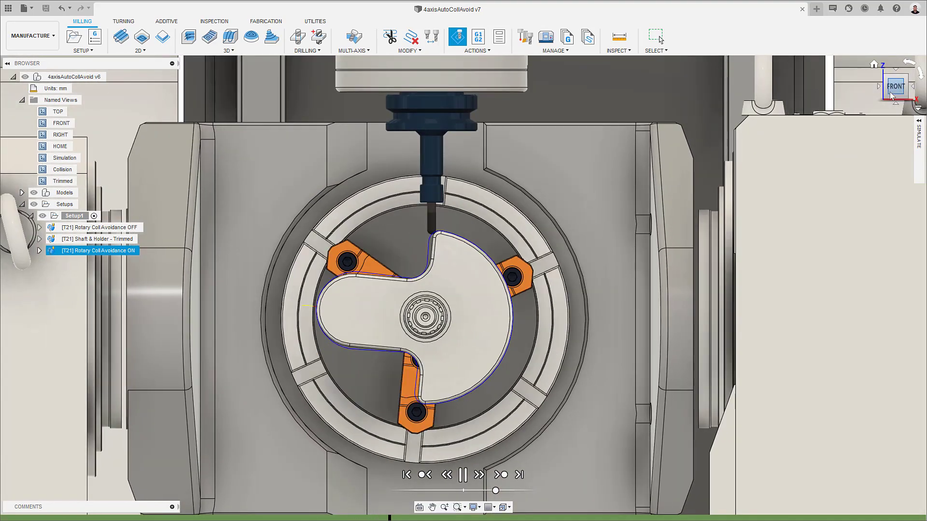